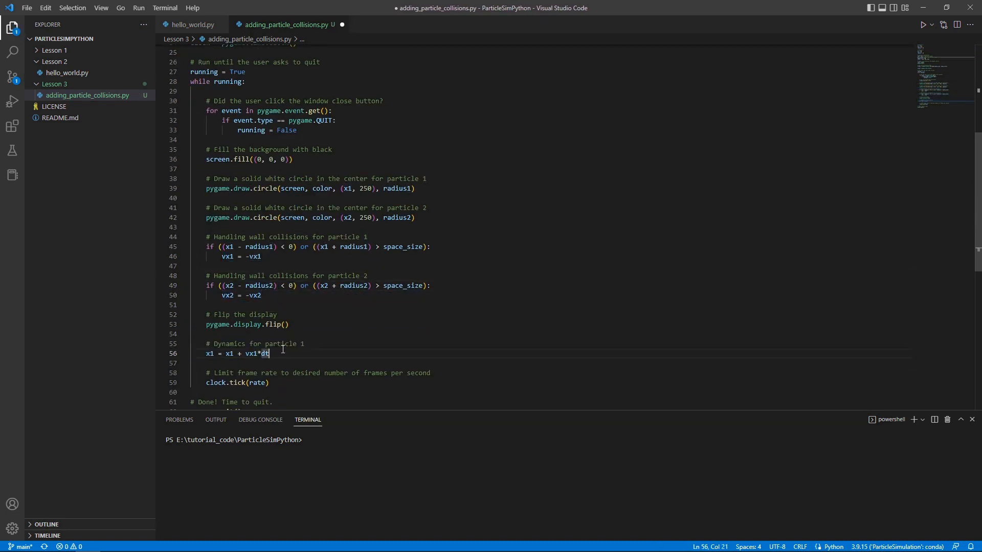
Step: Place the cursor in the while loop where particle 1's position update will go
left_click(923, 25)
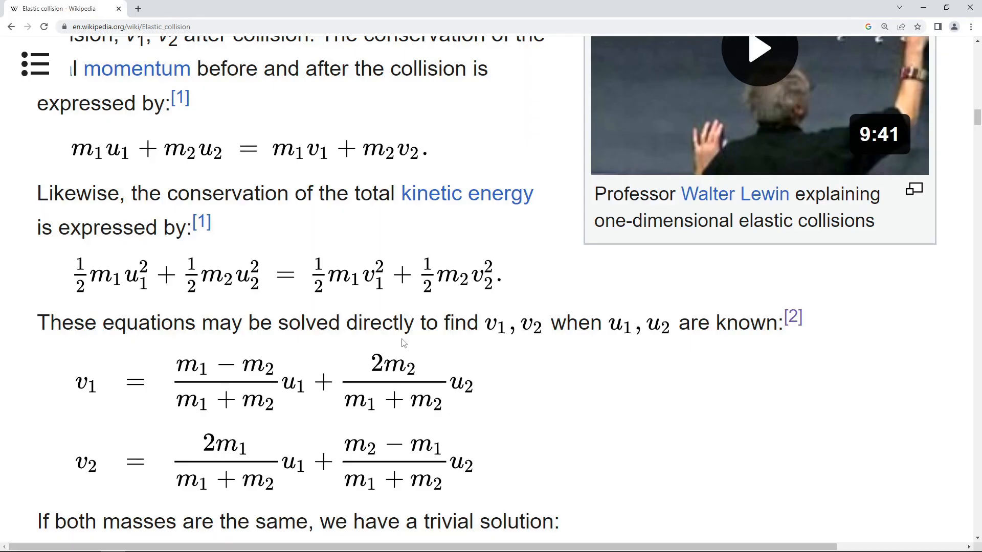
mouse_move(424, 307)
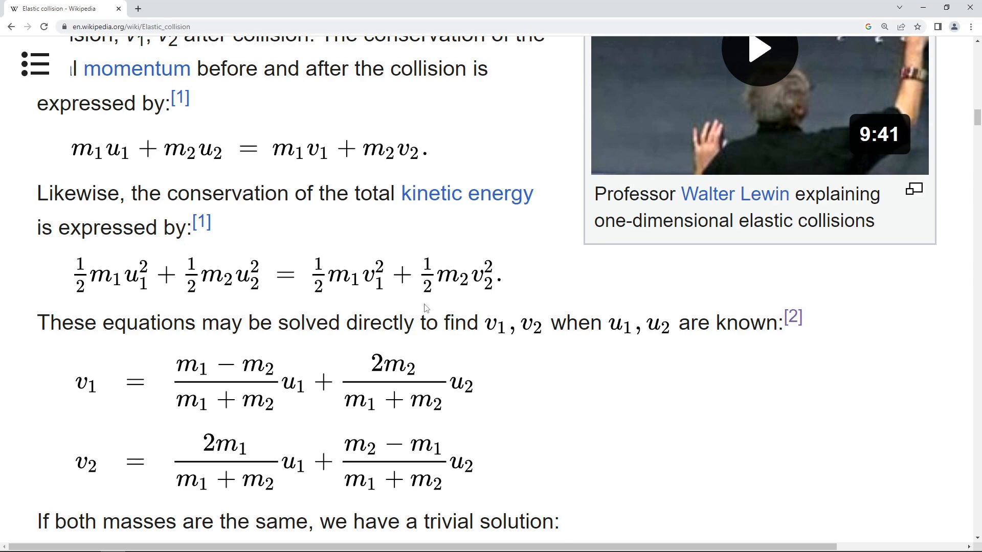
Step: Scroll the Elastic collision article down to the solved v1 and v2 equations
scroll("down", 3)
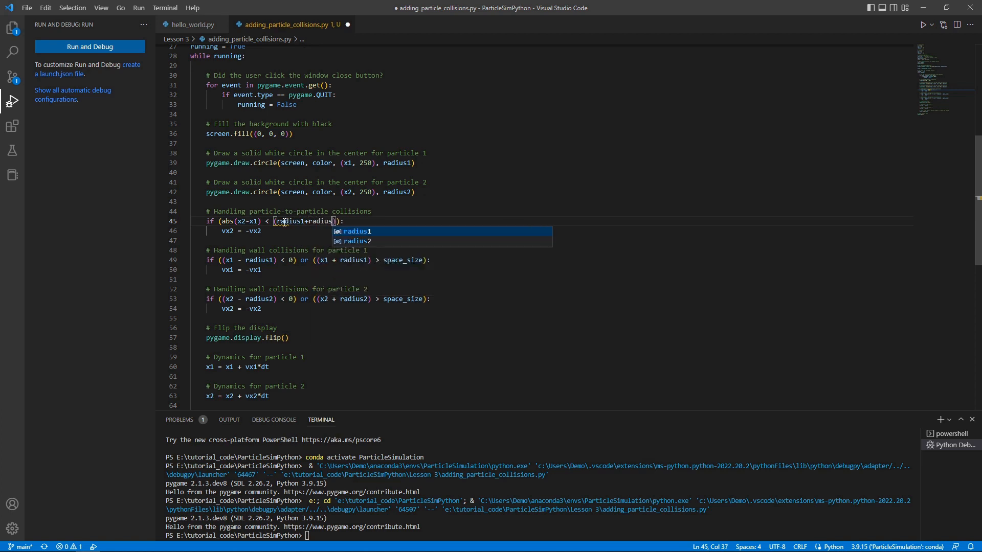
Step: Type 'v1, v2 = v2, v1' into the particle-to-particle collision block
type("v1, v2 = v2, v1")
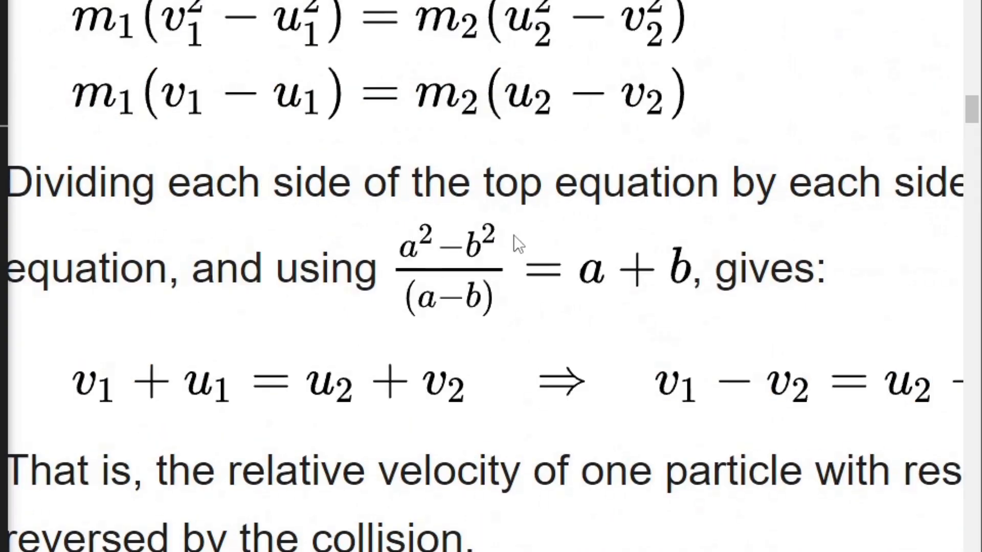
mouse_move(515, 184)
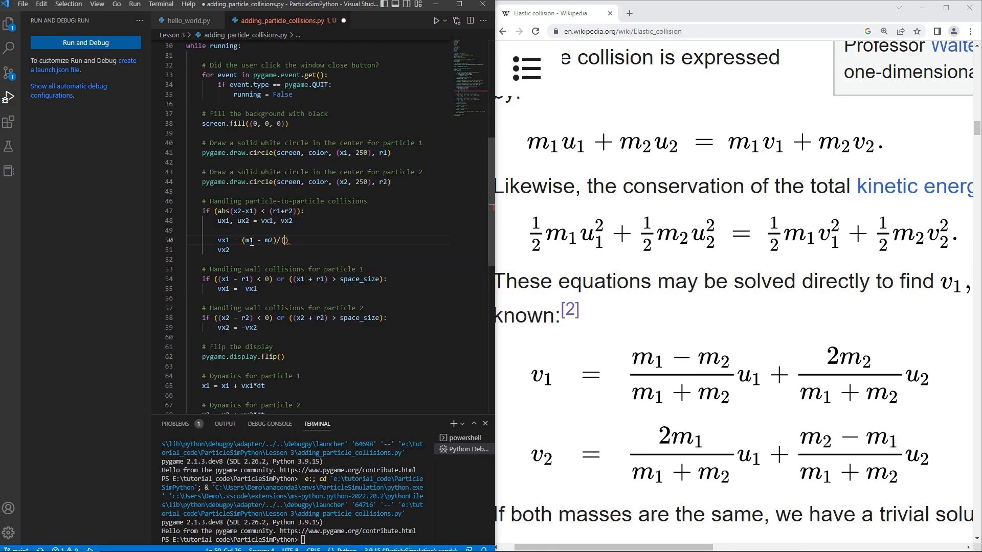
Step: Write the elastic collision velocity formulas for vx1 and vx2 using masses m1 and m2
type("ux1 * (m1 - m2)/(m1 + m2) + ux2")
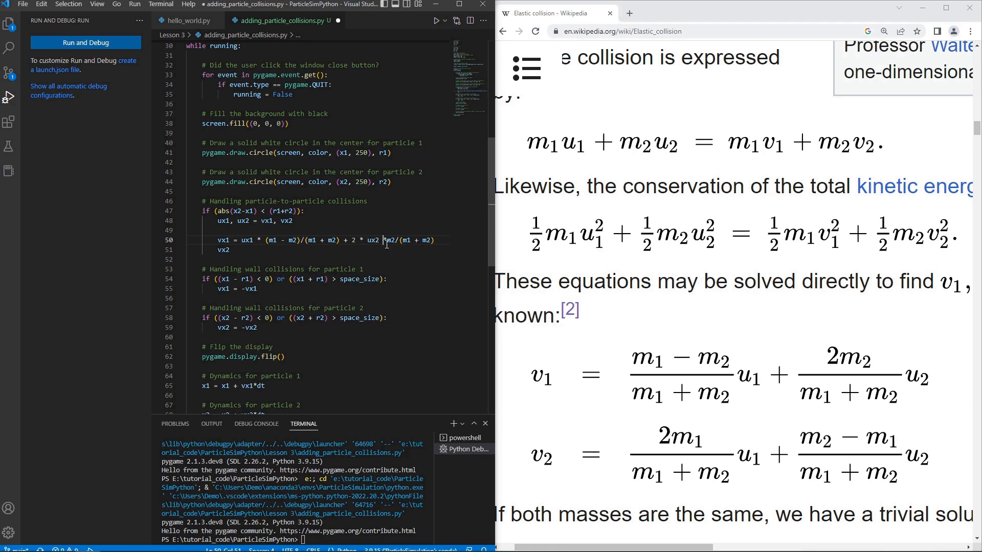
type("vx2 = 2 * ux1 * m1/(m1 + m2) + ()")
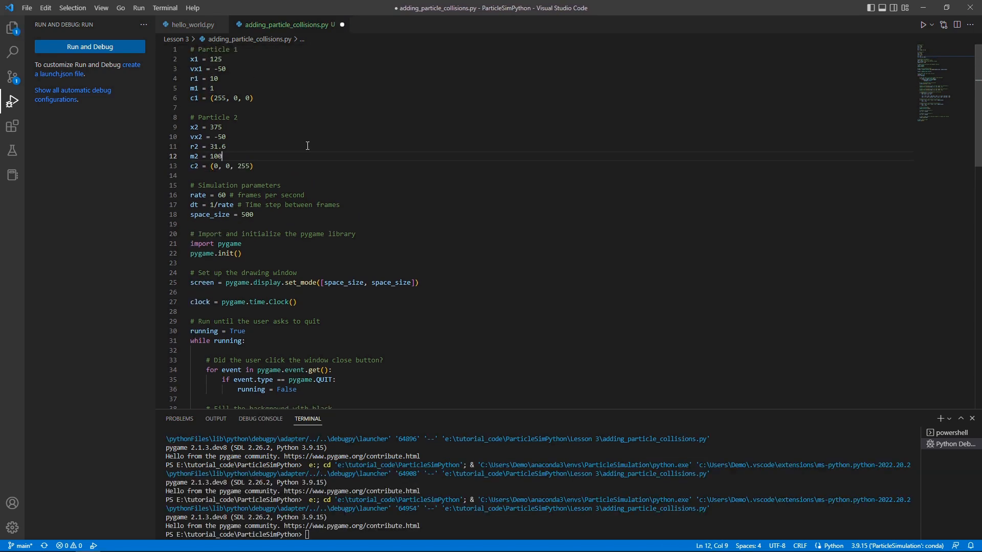
Step: Run the simulation showing a small red particle and a large blue one
left_click(89, 46)
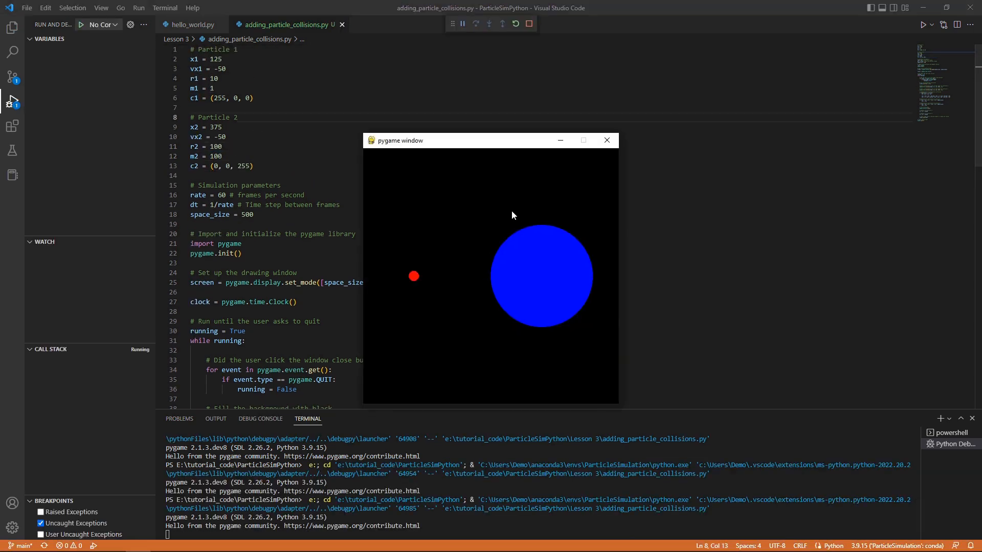